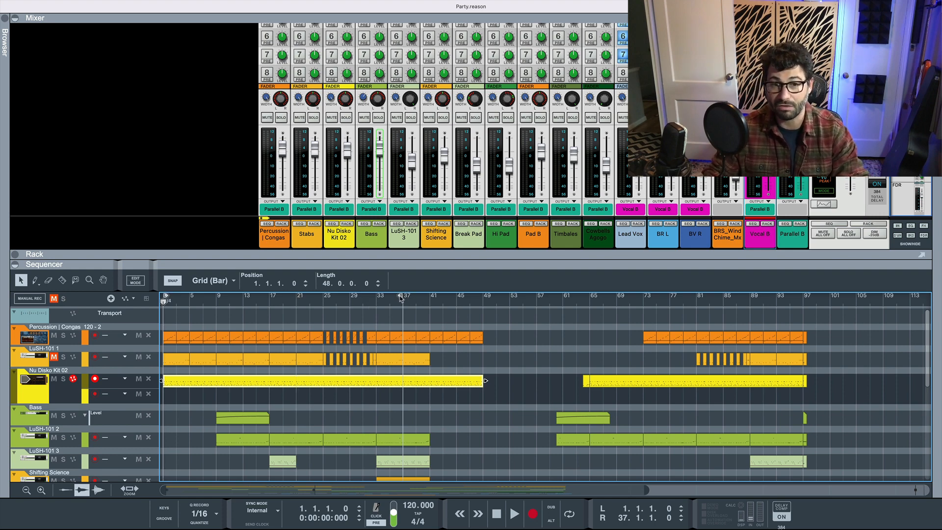
Drag the right loop locator in the ruler out to bar 100, past the song end
{"action": "left_click", "coordinate": [518, 297]}
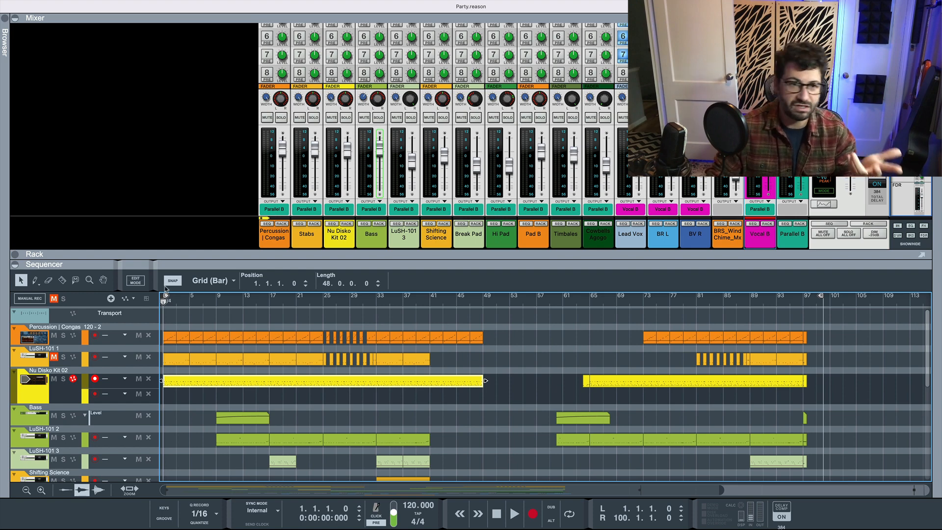
{"action": "mouse_move", "coordinate": [167, 300]}
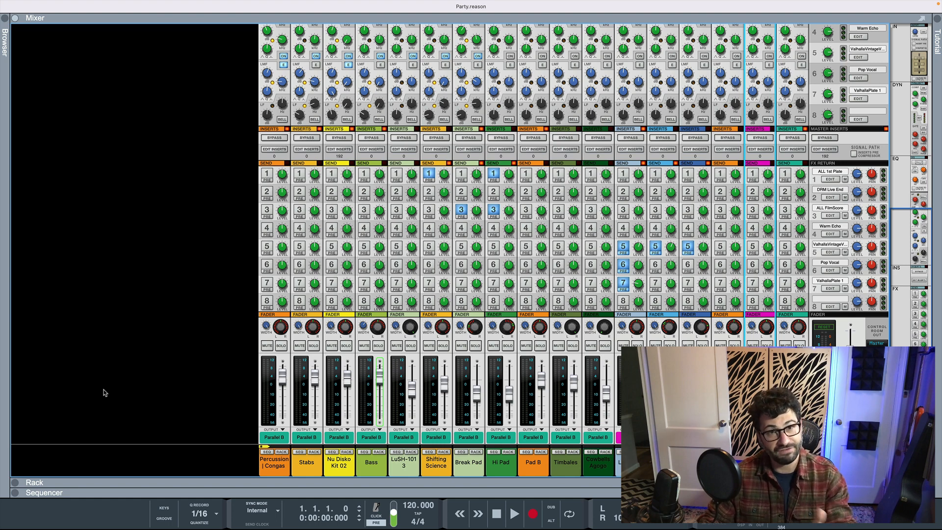
{"action": "mouse_move", "coordinate": [148, 366]}
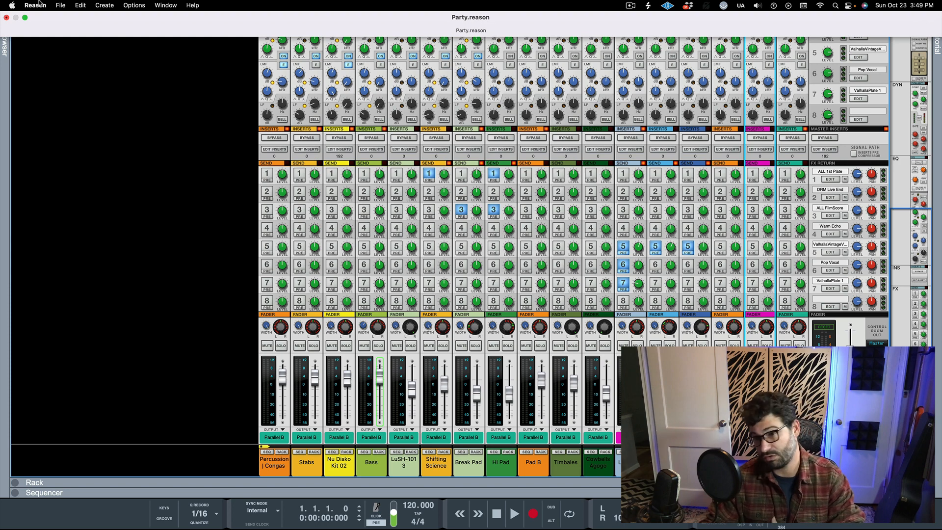
Open File > Bounce Mixer Channels and tick Vocal B and Parallel B for export
{"action": "left_click", "coordinate": [60, 5]}
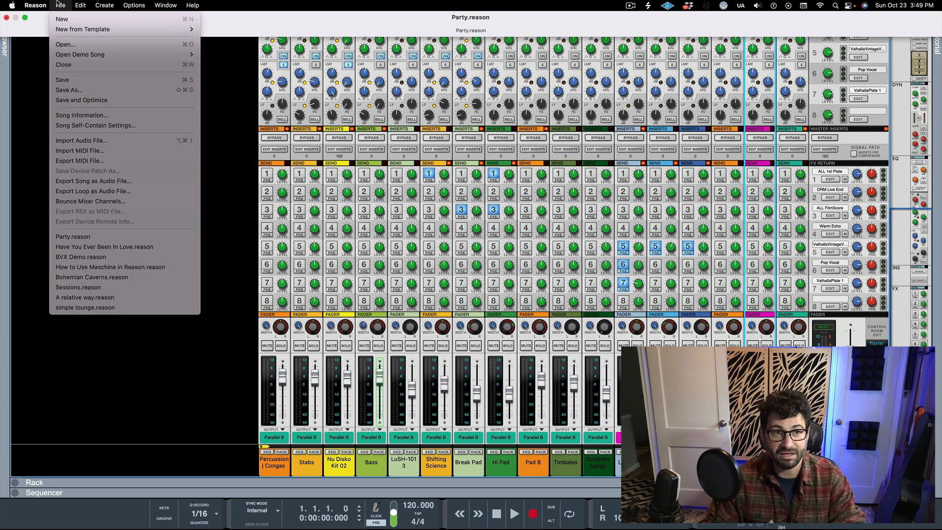
{"action": "mouse_move", "coordinate": [78, 160]}
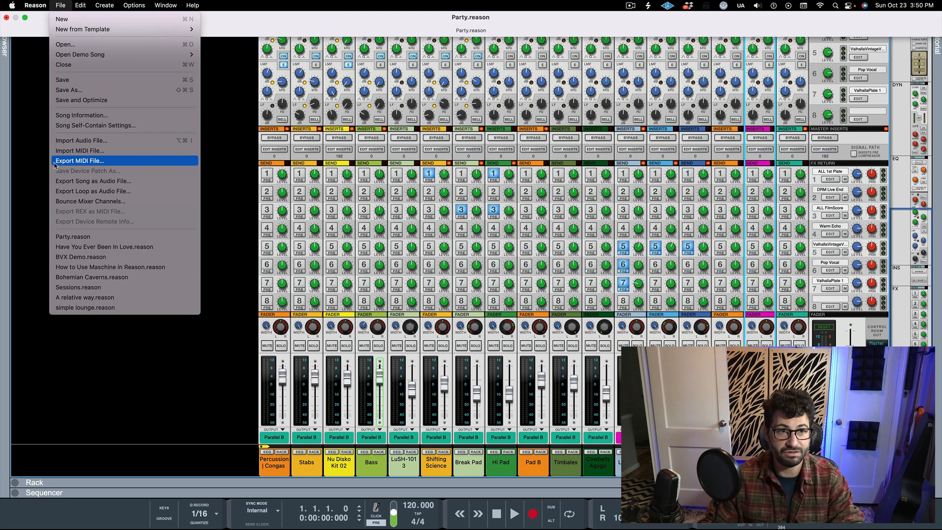
{"action": "mouse_move", "coordinate": [91, 201]}
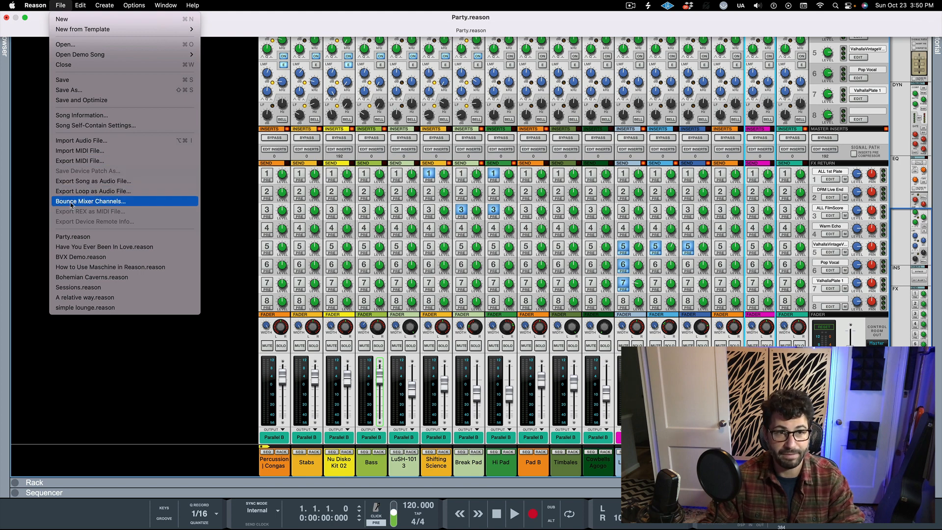
{"action": "left_click", "coordinate": [91, 201]}
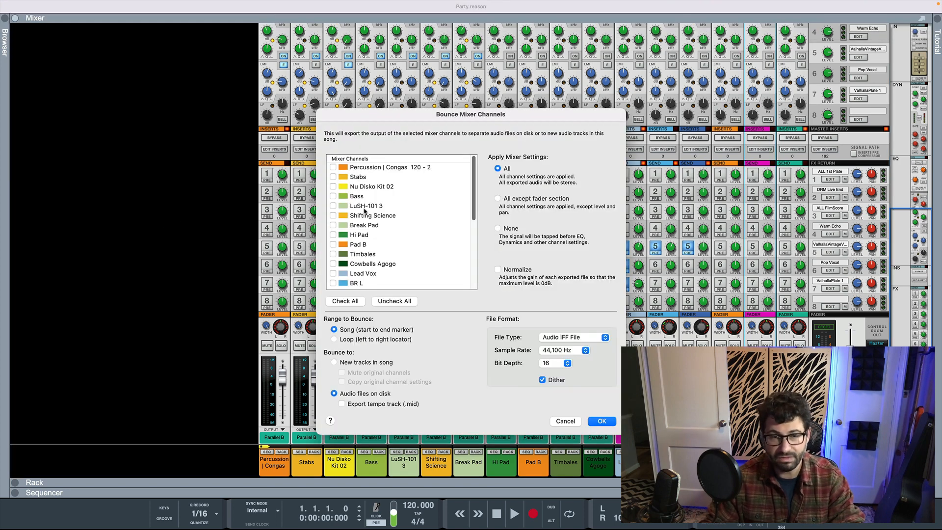
{"action": "scroll", "scroll_direction": "down", "scroll_amount": 3}
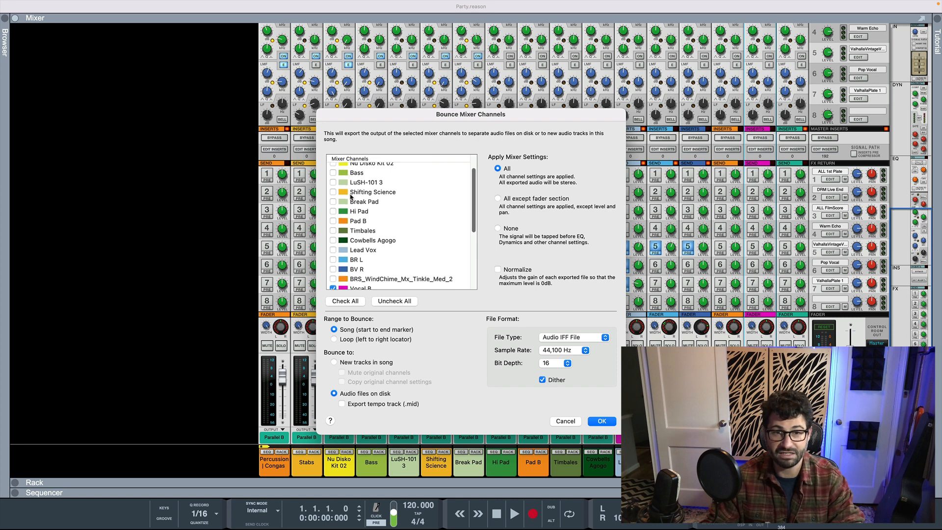
{"action": "scroll", "scroll_direction": "down", "scroll_amount": 3}
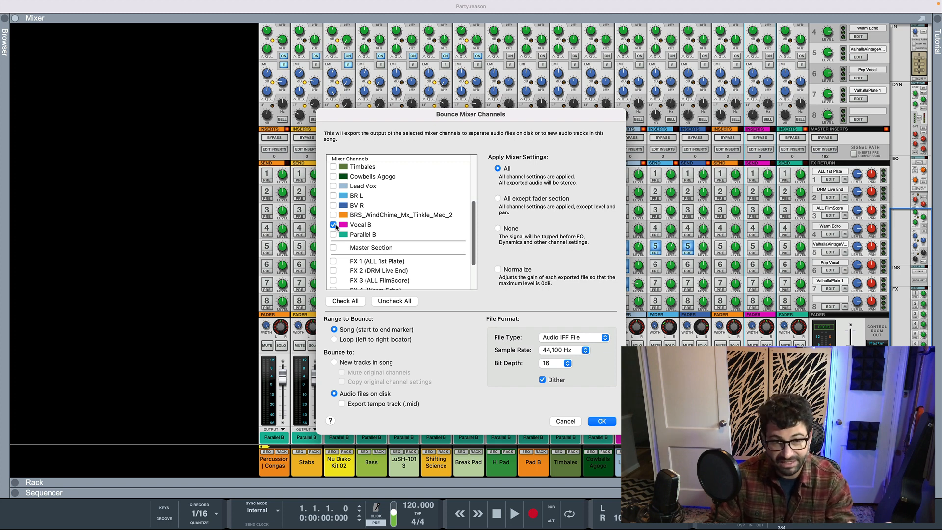
{"action": "left_click", "coordinate": [333, 224]}
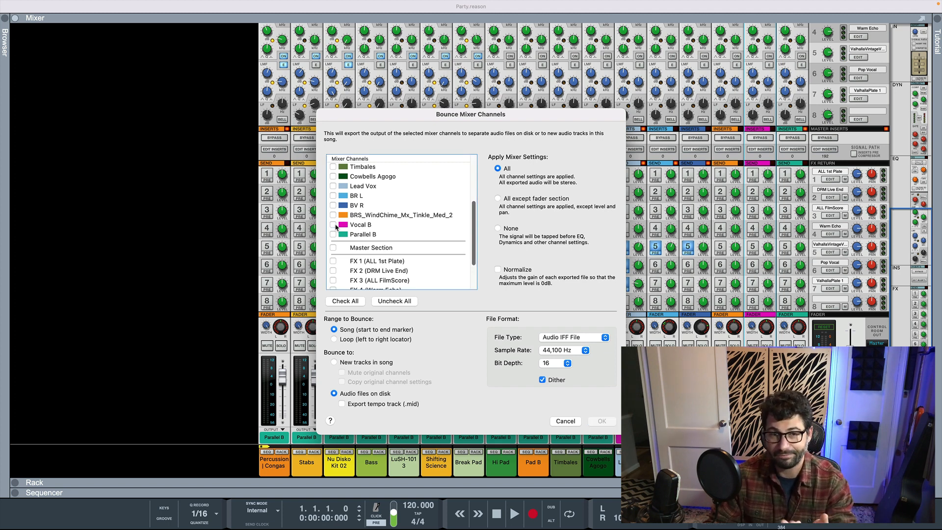
{"action": "left_click", "coordinate": [334, 224]}
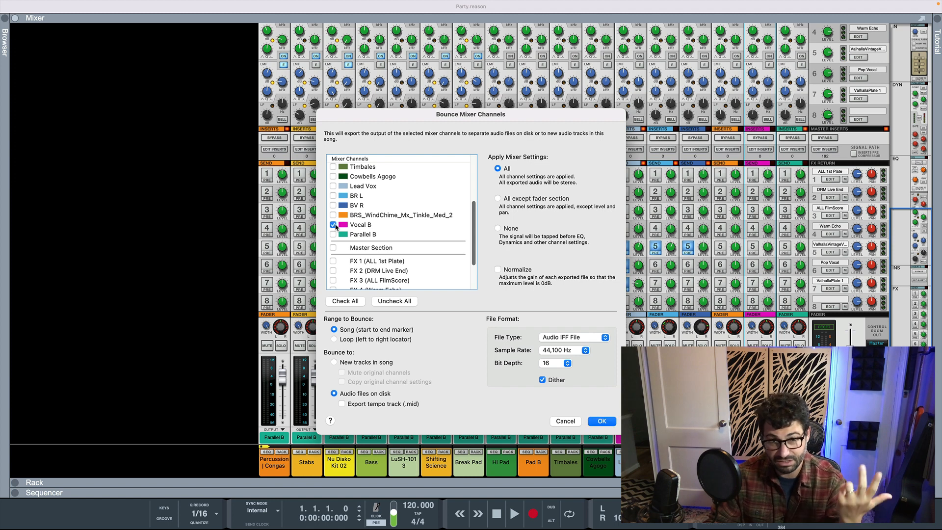
{"action": "left_click", "coordinate": [334, 233]}
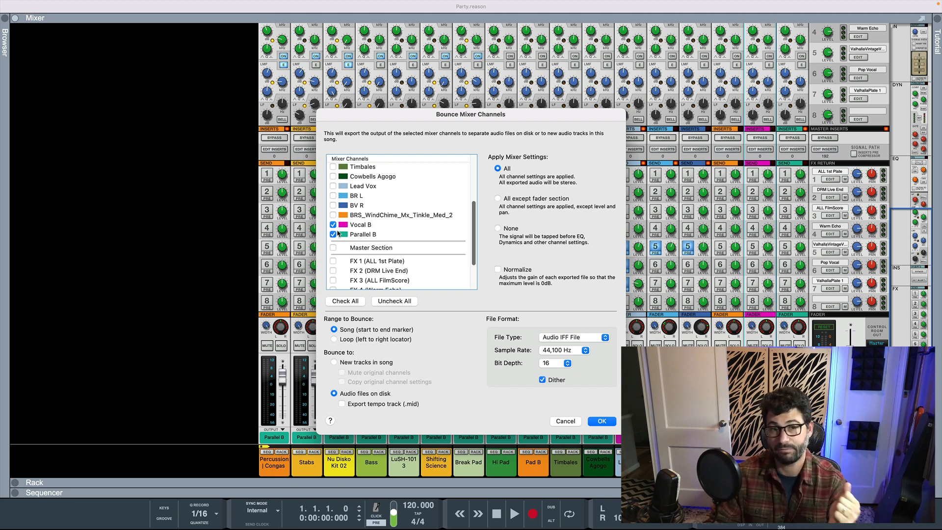
{"action": "left_click", "coordinate": [335, 235]}
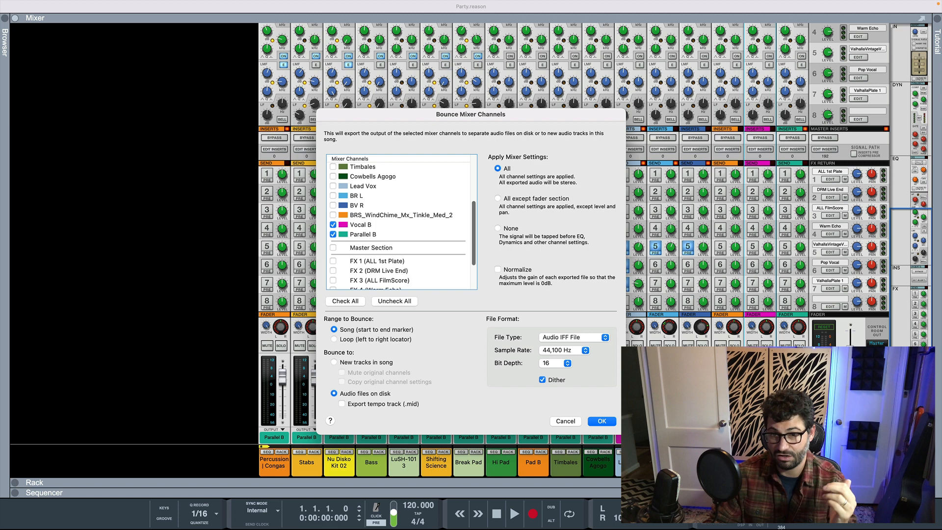
{"action": "mouse_move", "coordinate": [474, 302]}
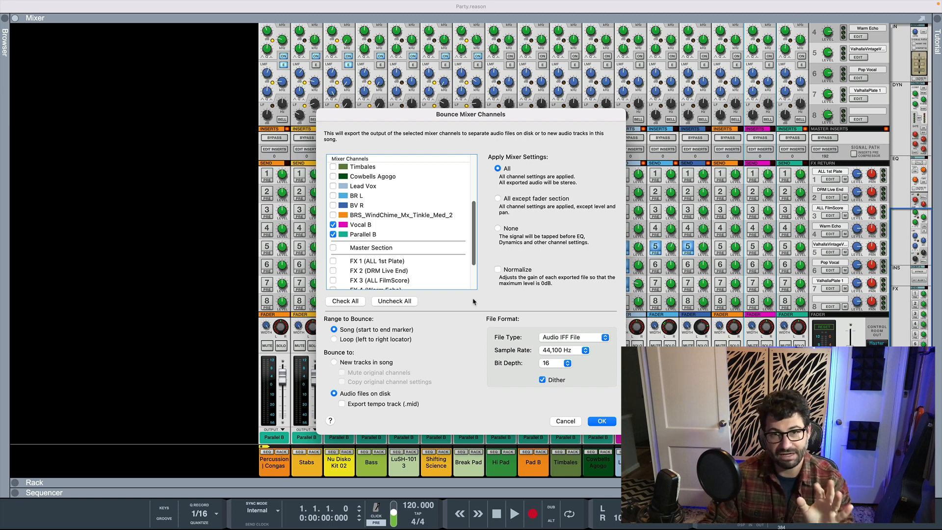
{"action": "mouse_move", "coordinate": [535, 142]}
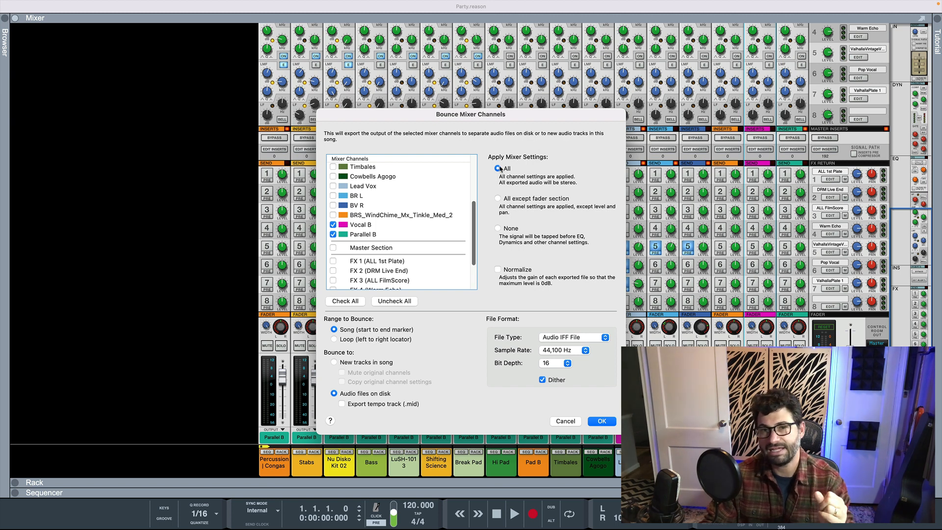
{"action": "mouse_move", "coordinate": [498, 169]}
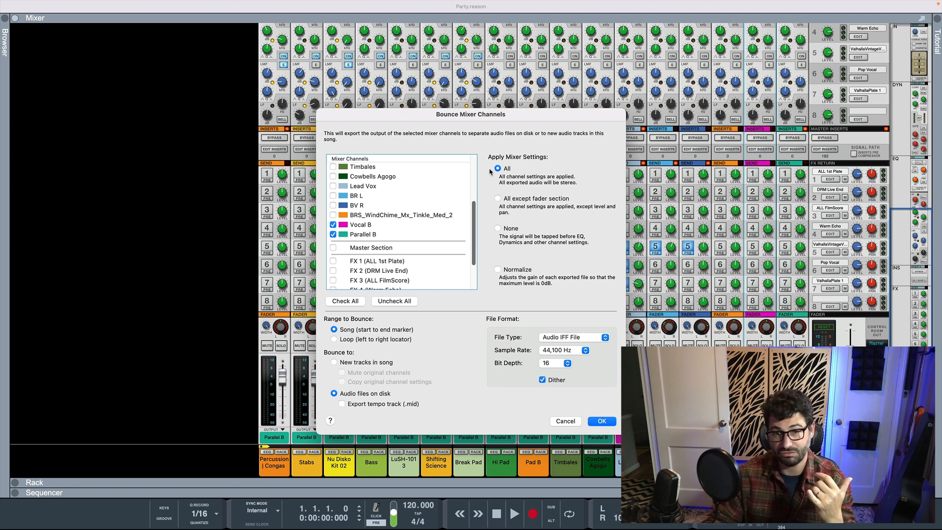
{"action": "mouse_move", "coordinate": [508, 217]}
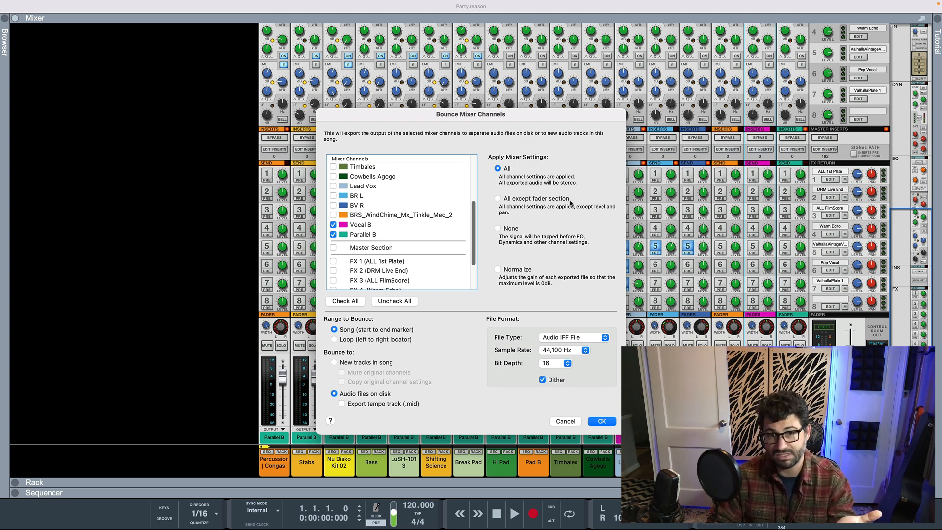
{"action": "mouse_move", "coordinate": [583, 212]}
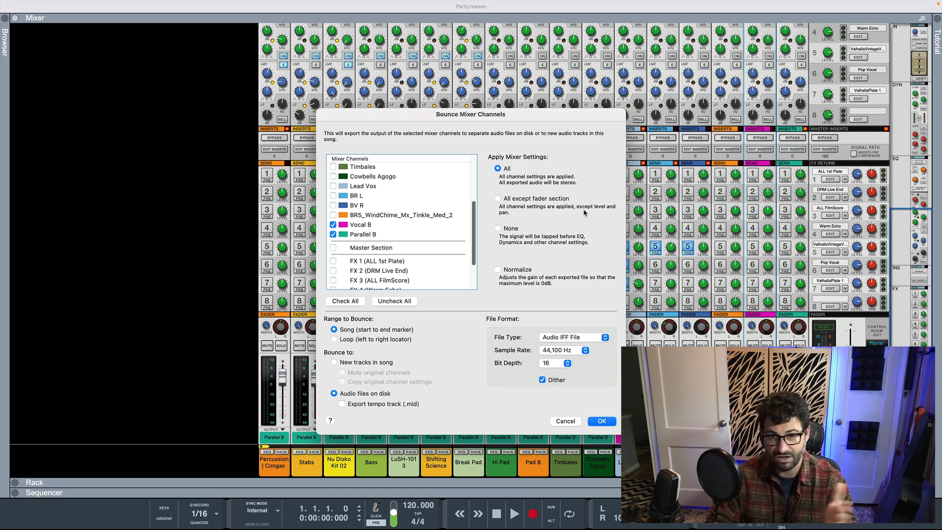
{"action": "mouse_move", "coordinate": [506, 242]}
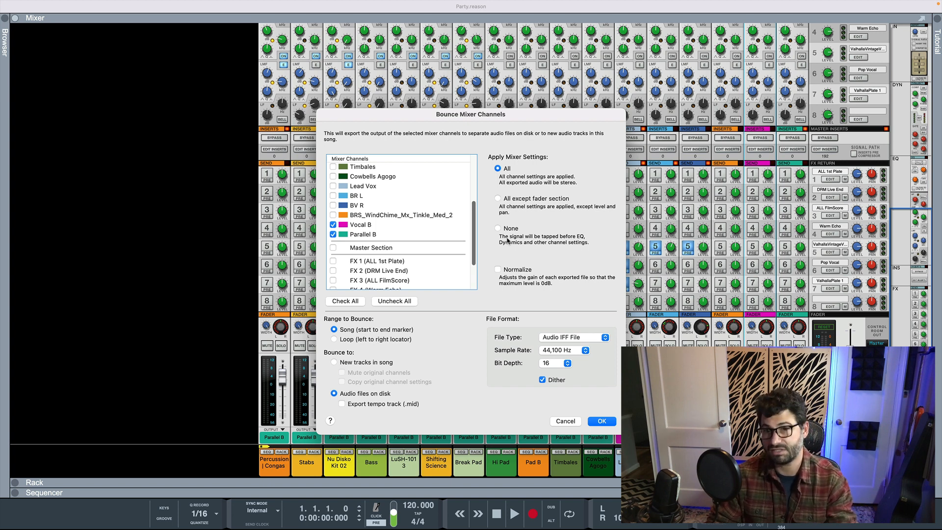
{"action": "mouse_move", "coordinate": [514, 271]}
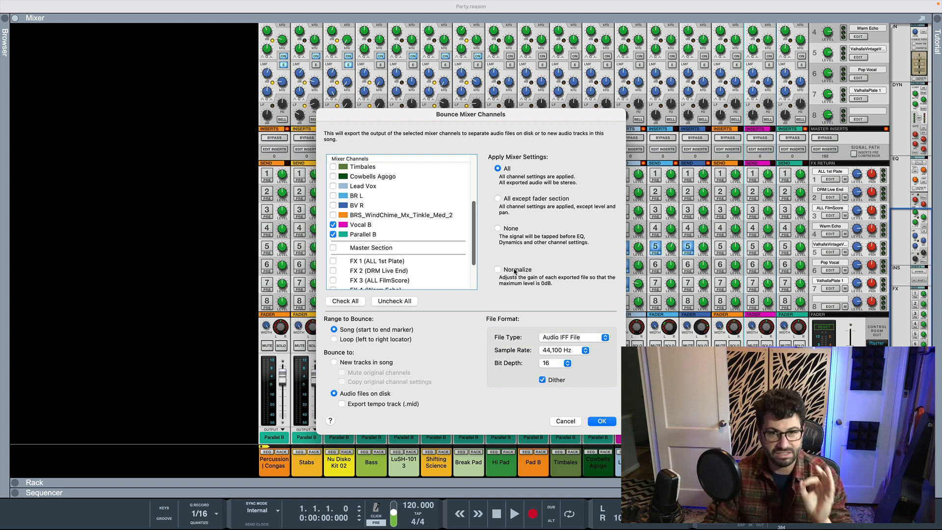
{"action": "mouse_move", "coordinate": [420, 351]}
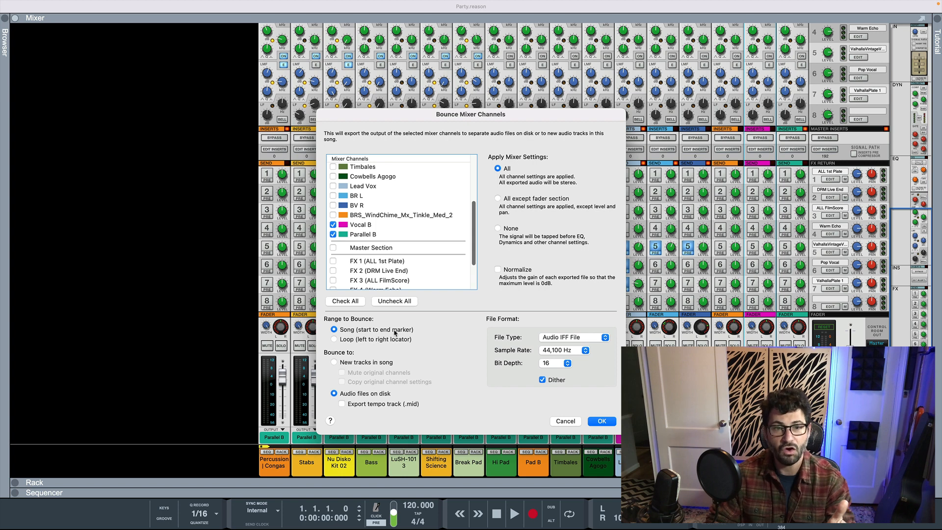
{"action": "mouse_move", "coordinate": [380, 363]}
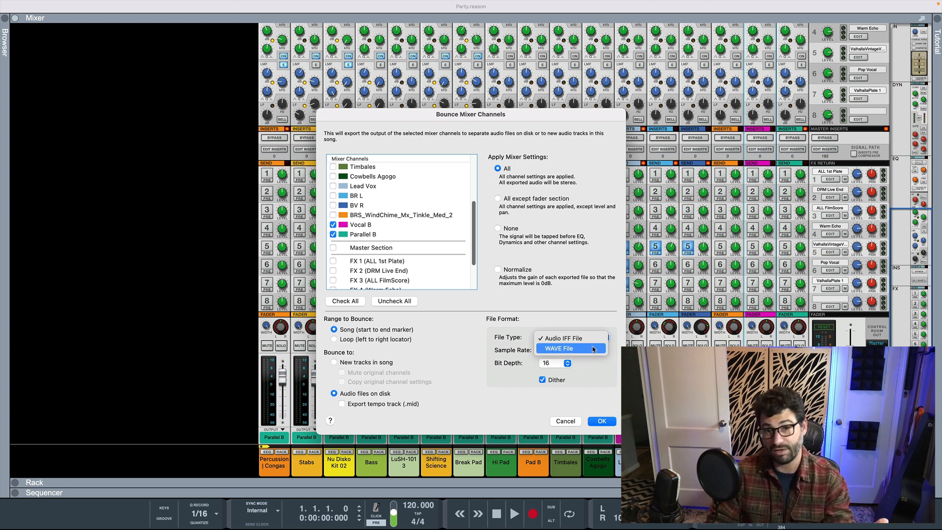
{"action": "left_click", "coordinate": [567, 337]}
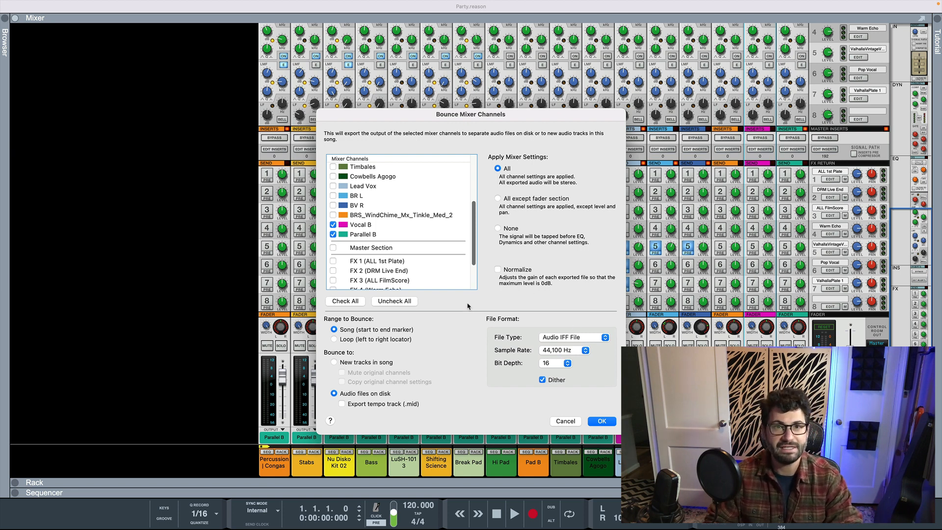
{"action": "scroll", "scroll_direction": "down", "scroll_amount": 3}
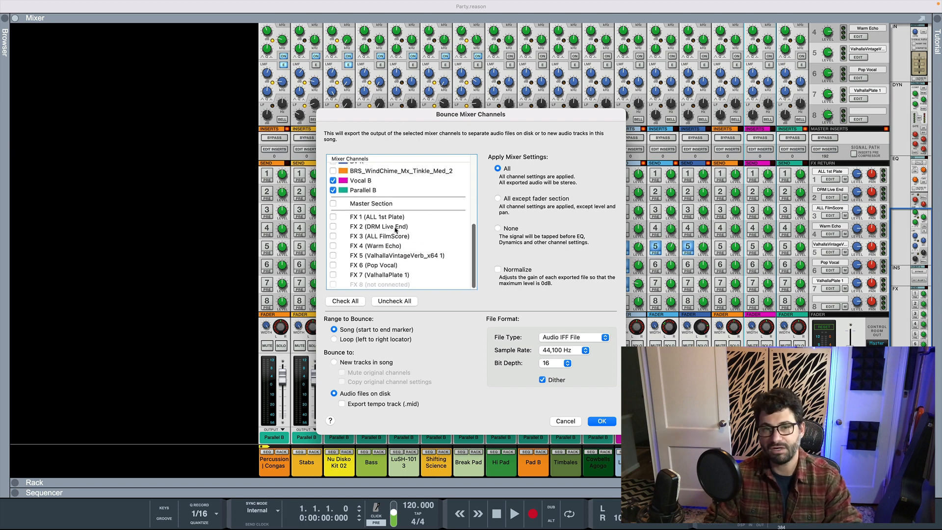
{"action": "mouse_move", "coordinate": [396, 276]}
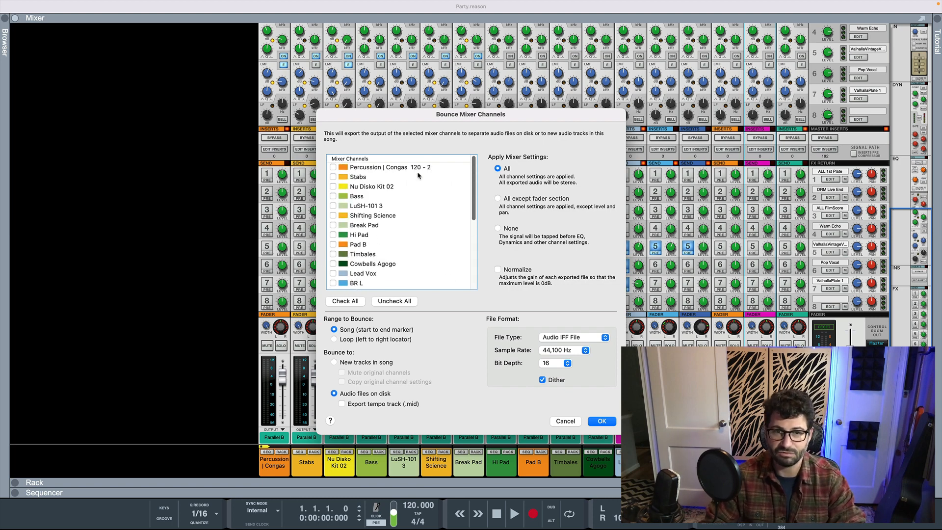
Tick FX 1–7 returns, untick Vocal B and Parallel B, and choose 'All except fader section'
{"action": "scroll", "scroll_direction": "down", "scroll_amount": 3}
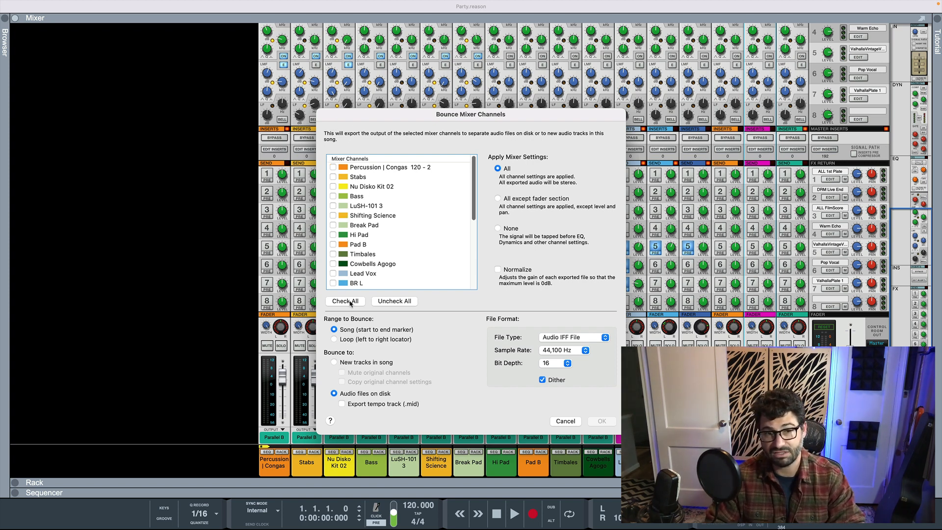
{"action": "left_click", "coordinate": [345, 301]}
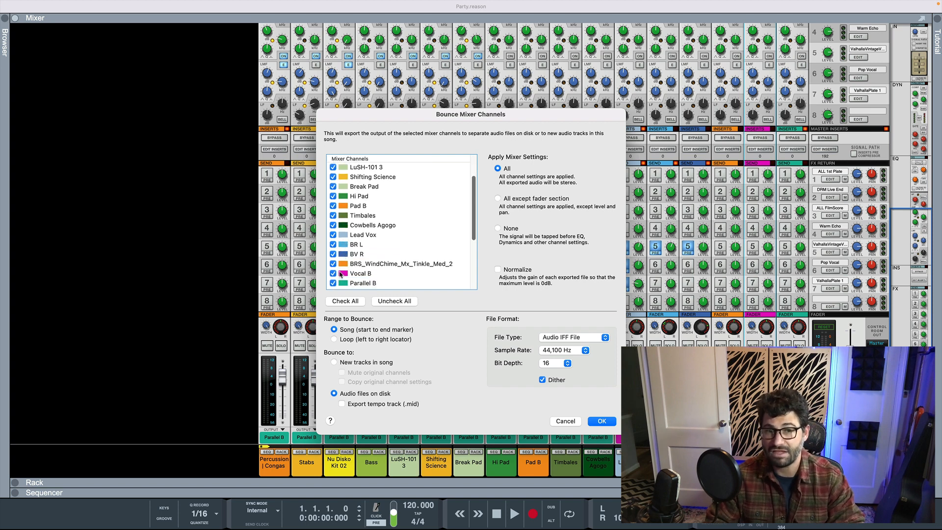
{"action": "left_click", "coordinate": [334, 273]}
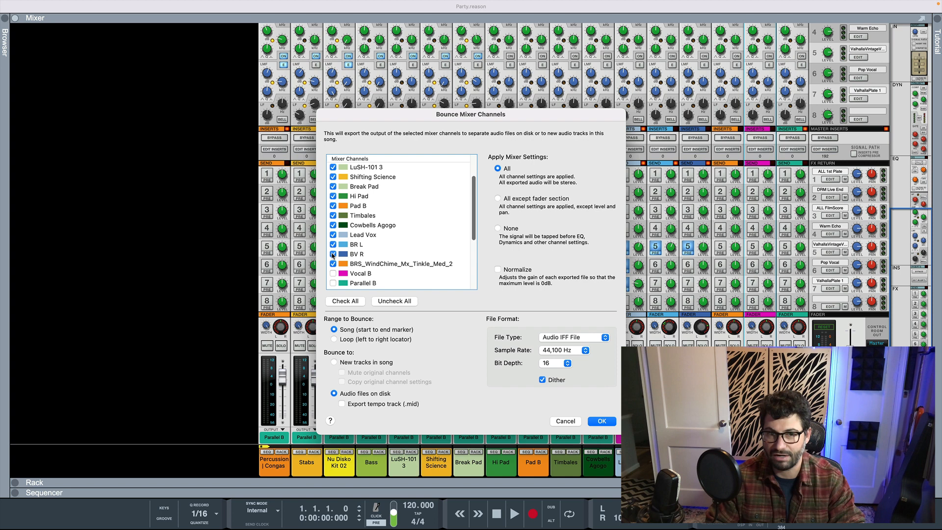
{"action": "scroll", "scroll_direction": "down", "scroll_amount": 3}
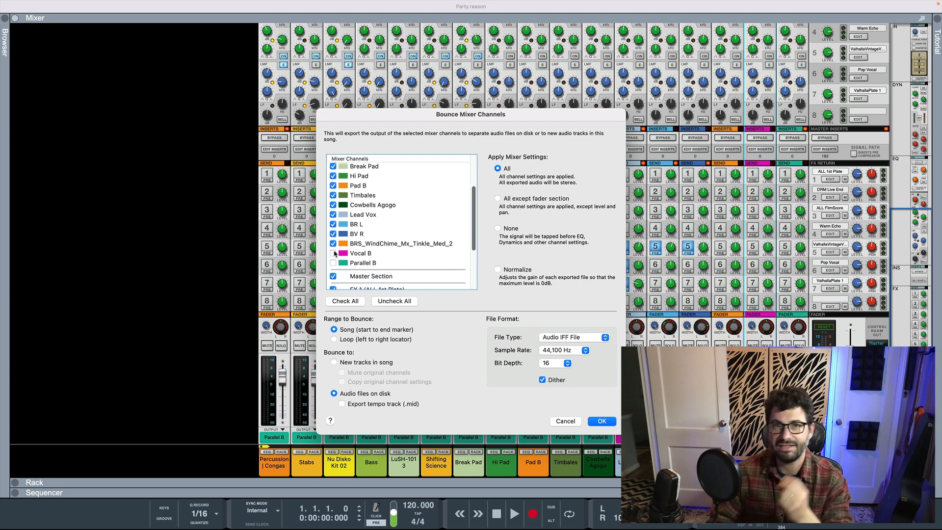
{"action": "scroll", "scroll_direction": "down", "scroll_amount": 3}
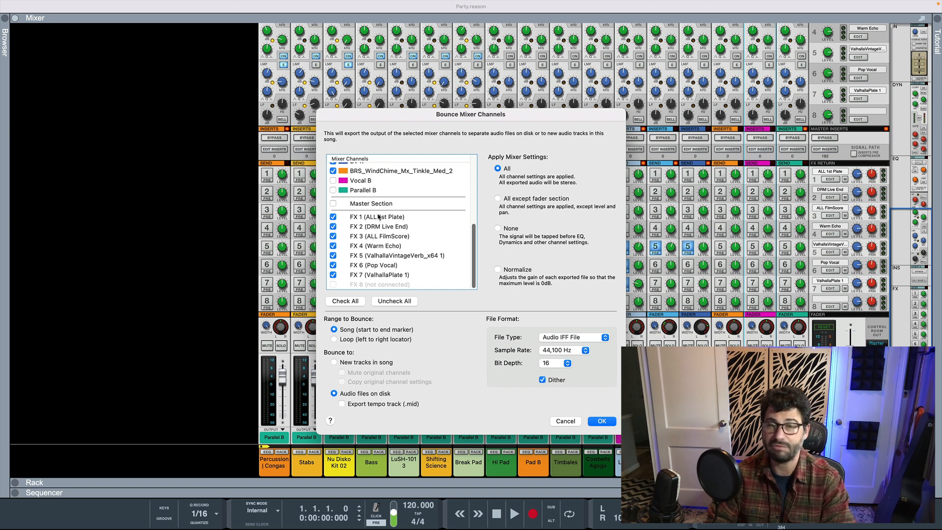
{"action": "mouse_move", "coordinate": [389, 231]}
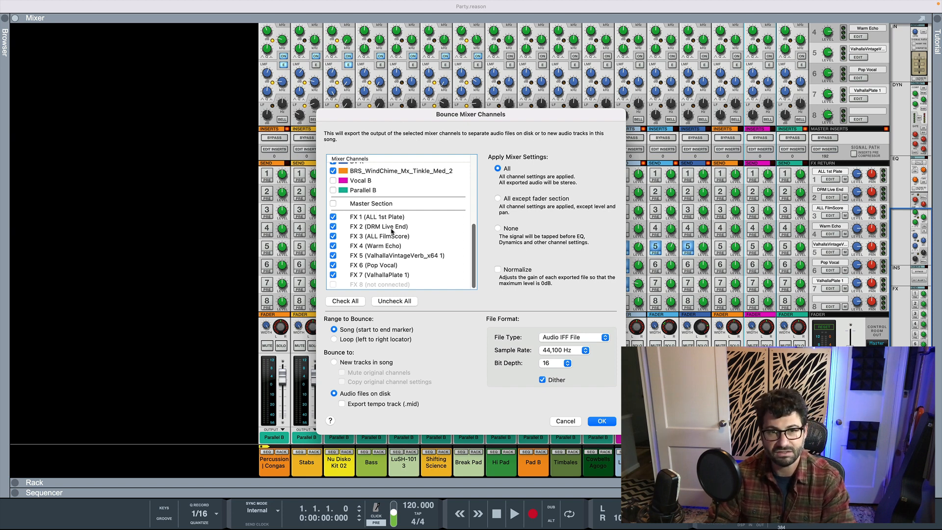
{"action": "mouse_move", "coordinate": [428, 231]}
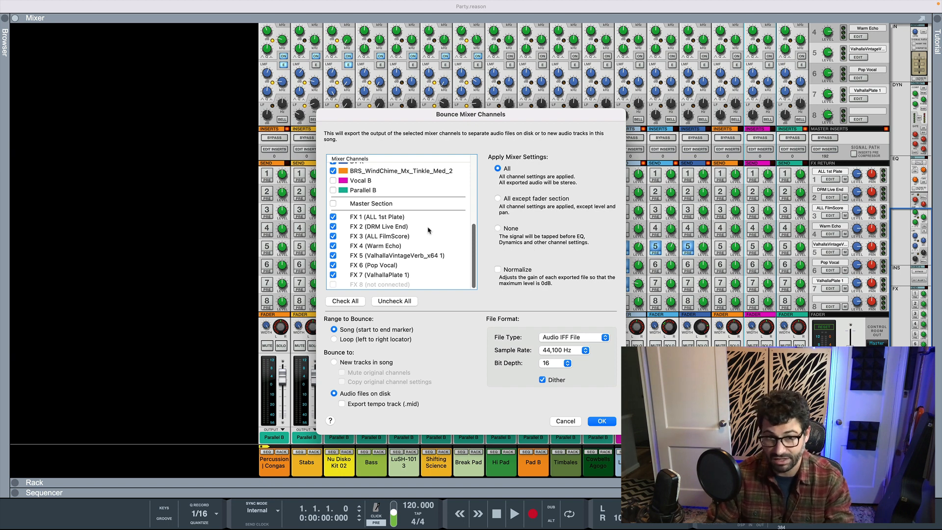
{"action": "mouse_move", "coordinate": [441, 208]}
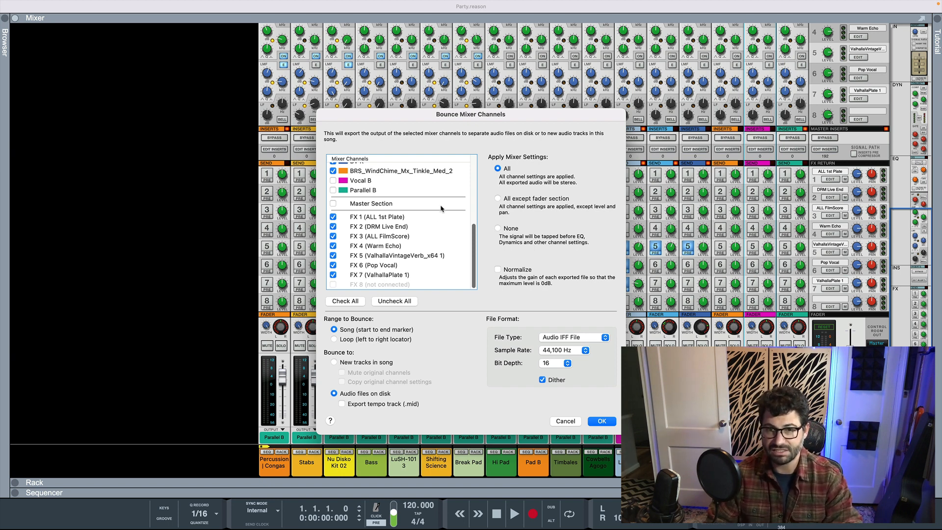
{"action": "mouse_move", "coordinate": [498, 187]}
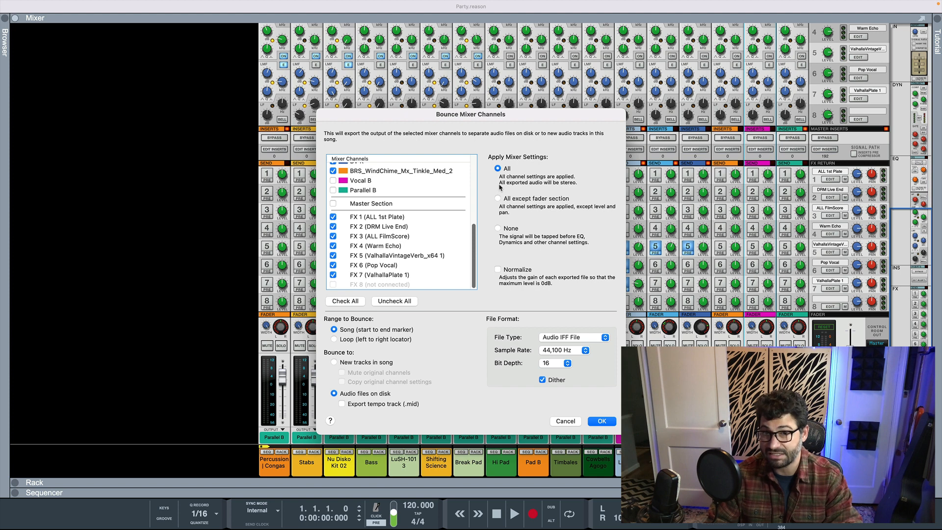
{"action": "mouse_move", "coordinate": [594, 185]}
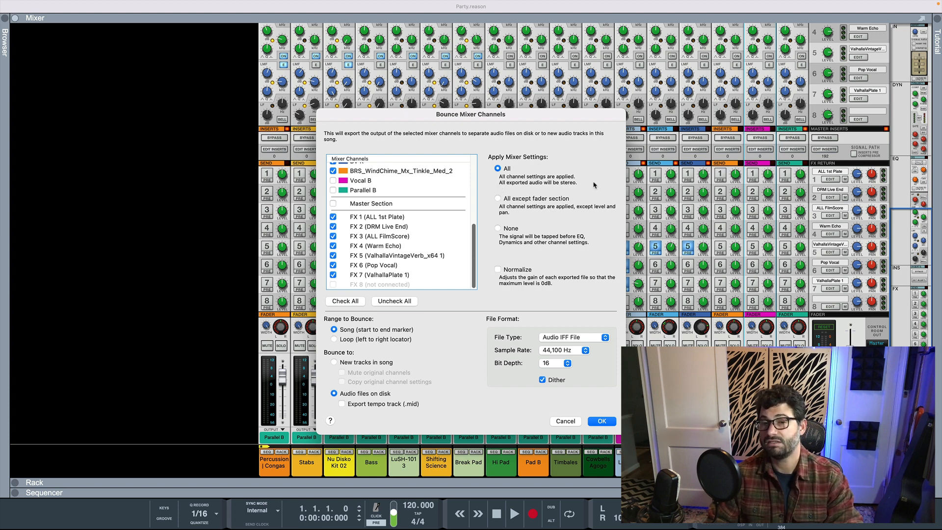
{"action": "left_click", "coordinate": [499, 198]}
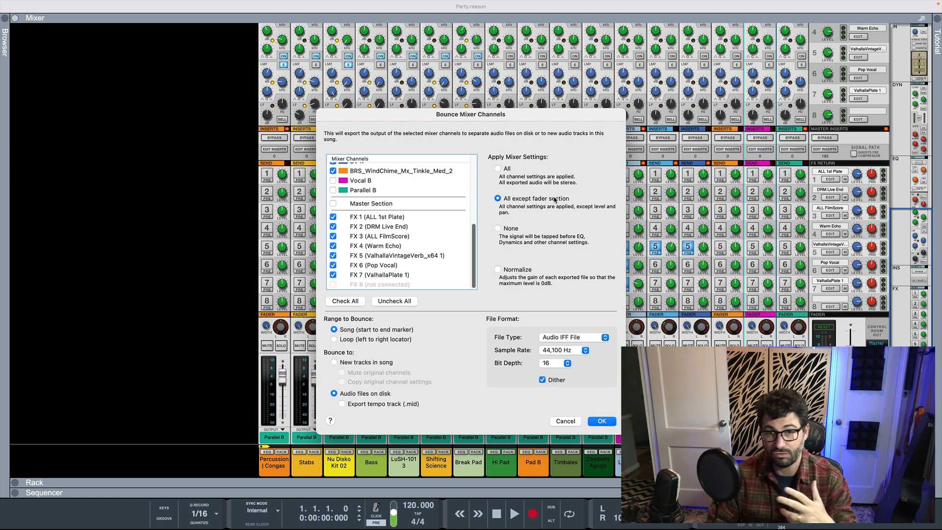
{"action": "mouse_move", "coordinate": [515, 211]}
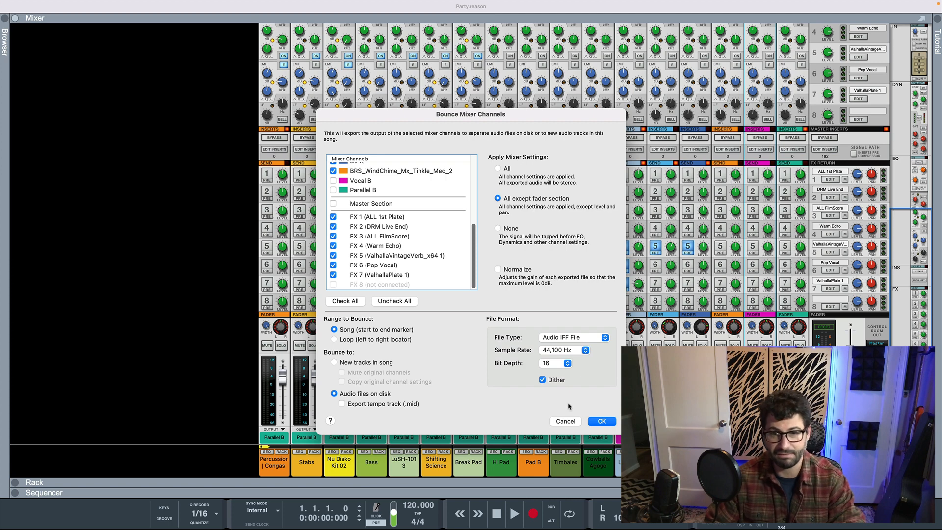
Cancel the Bounce Mixer Channels dialog and select the Hi Pad channel strip
{"action": "left_click", "coordinate": [565, 420]}
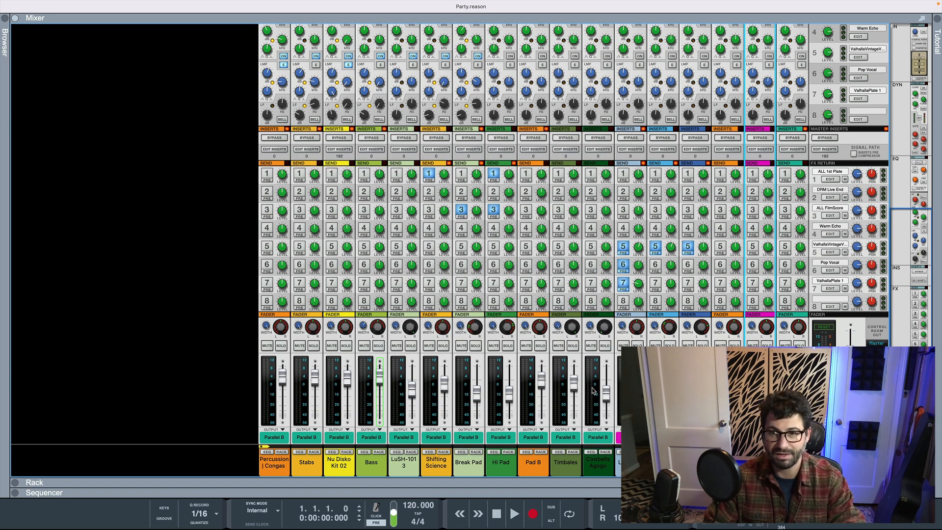
{"action": "mouse_move", "coordinate": [592, 388]}
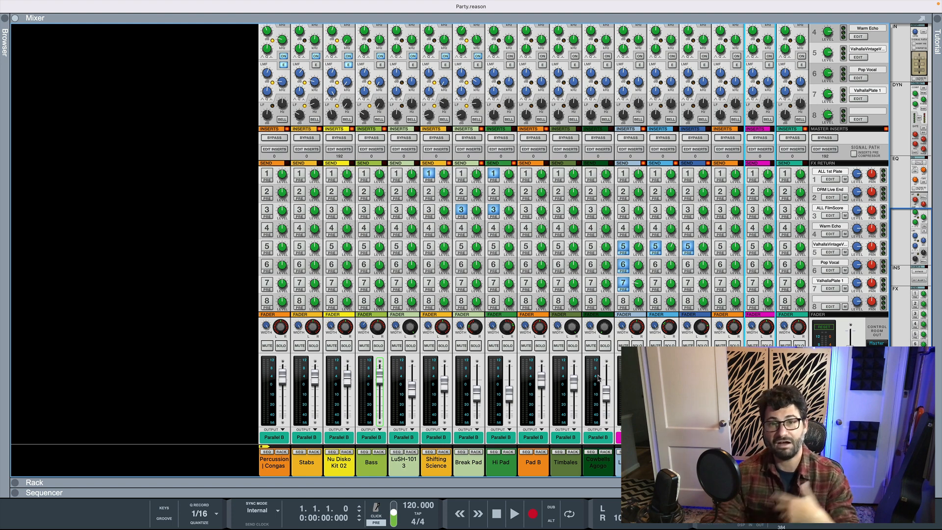
{"action": "mouse_move", "coordinate": [608, 338]}
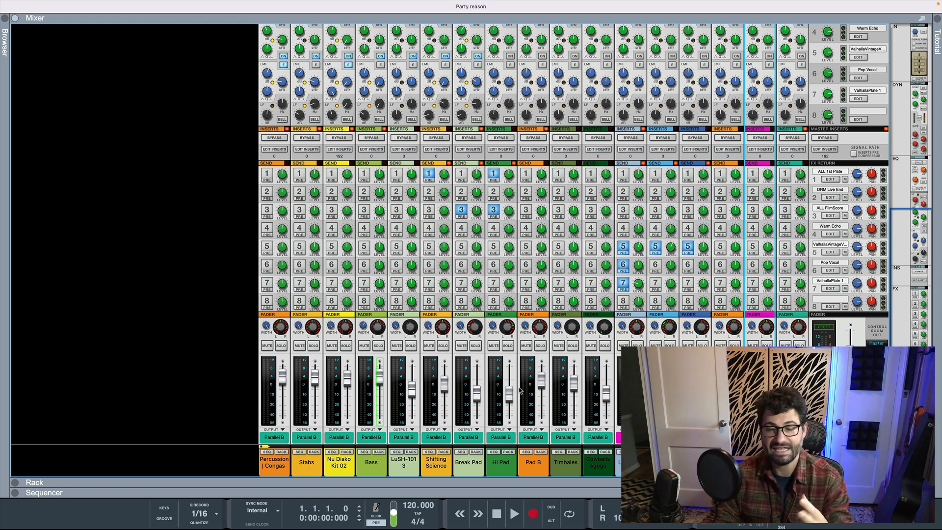
{"action": "left_click", "coordinate": [501, 471]}
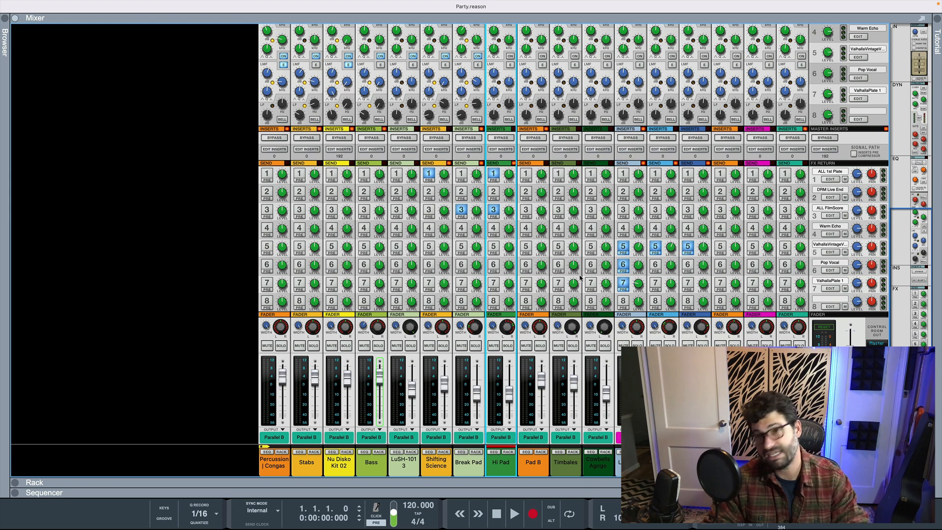
{"action": "mouse_move", "coordinate": [578, 278]}
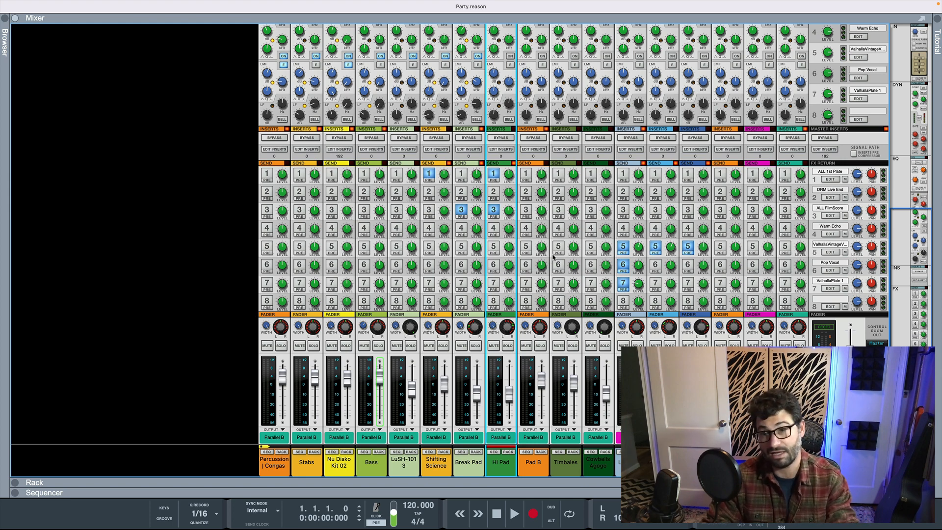
{"action": "mouse_move", "coordinate": [521, 412]}
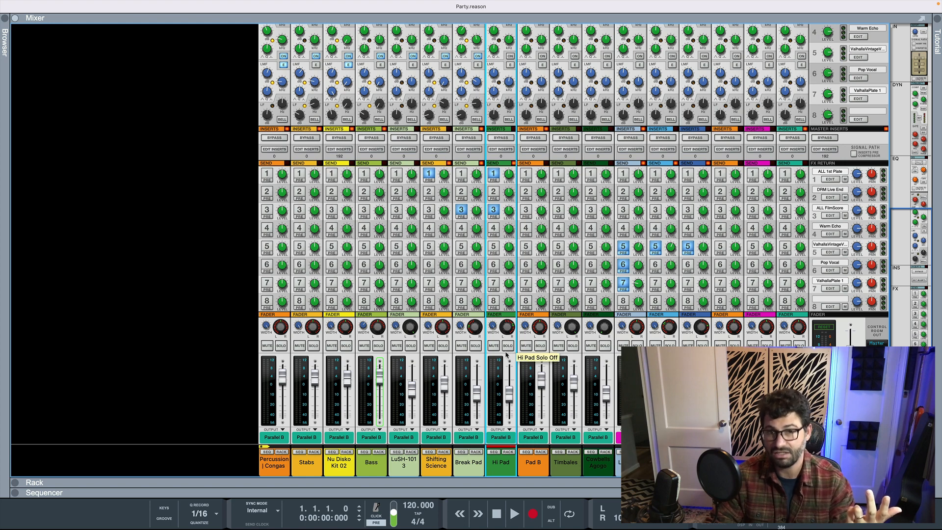
Solo the Hi Pad channel and reveal the device rack with the MClass mastering effects
{"action": "left_click", "coordinate": [506, 346]}
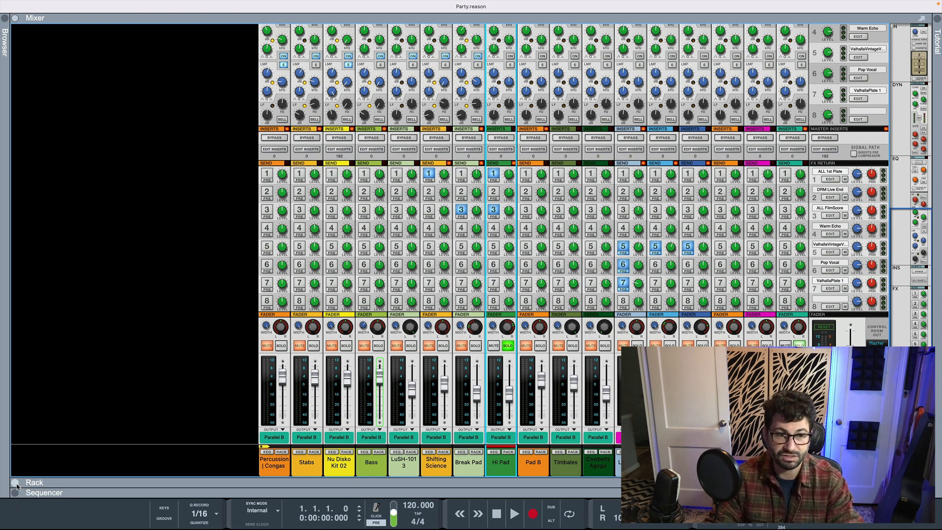
{"action": "left_click", "coordinate": [35, 482]}
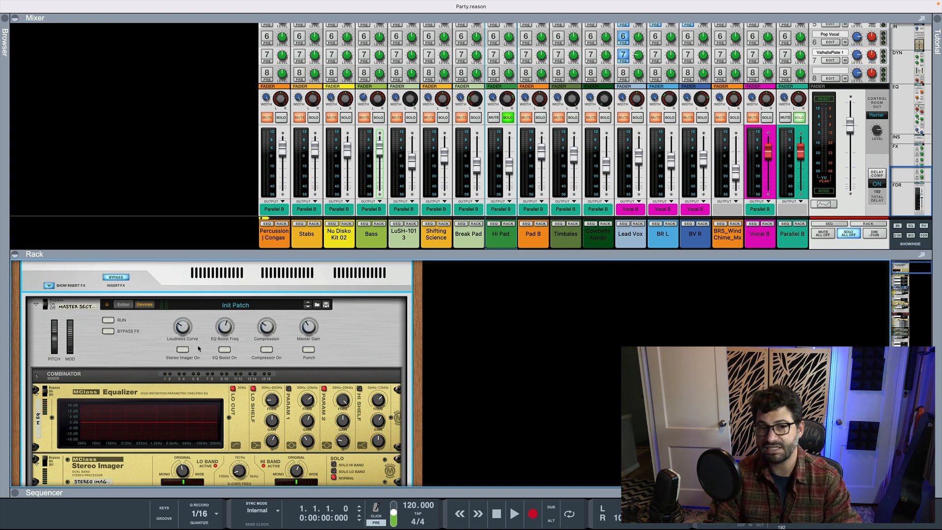
{"action": "scroll", "scroll_direction": "down", "scroll_amount": 3}
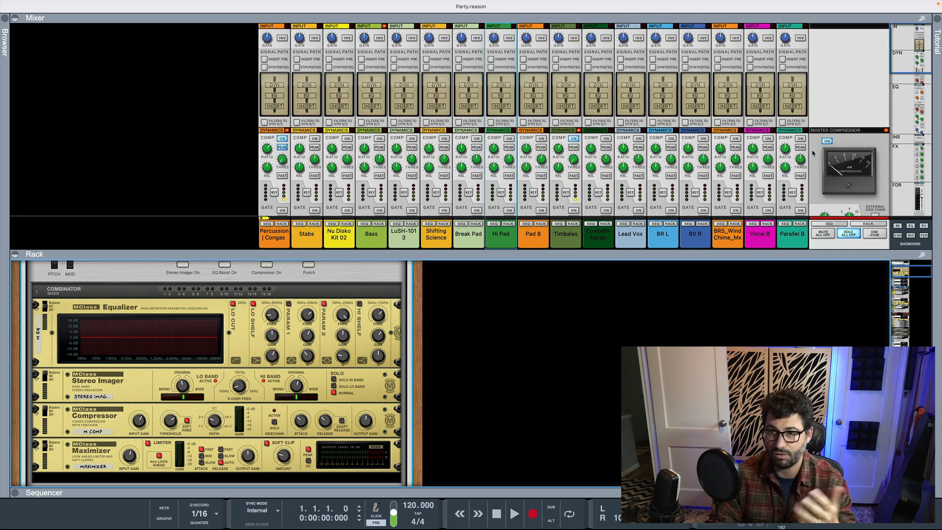
{"action": "scroll", "scroll_direction": "down", "scroll_amount": 3}
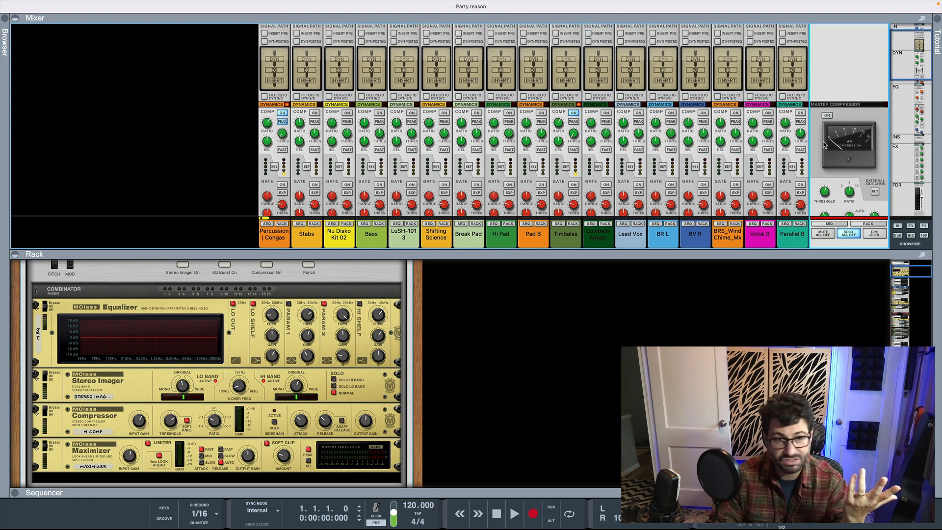
{"action": "left_click", "coordinate": [897, 88]}
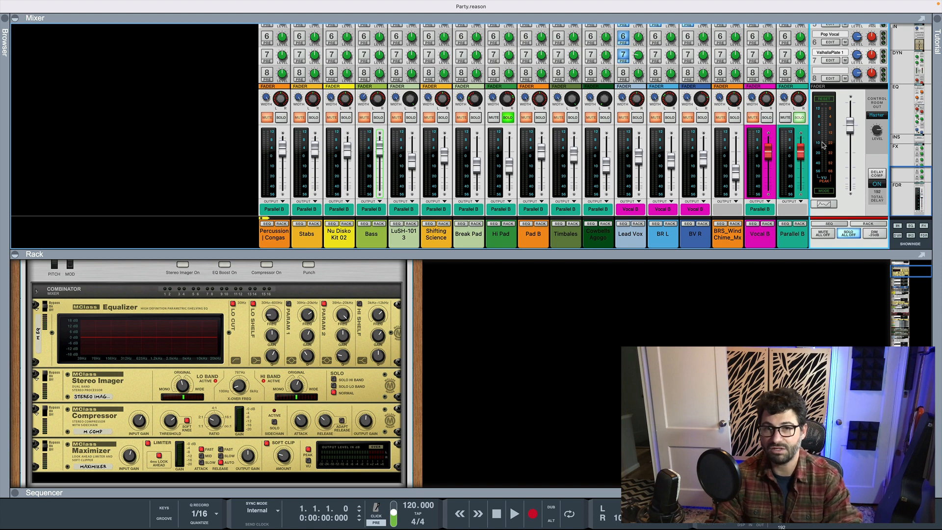
{"action": "mouse_move", "coordinate": [65, 3]}
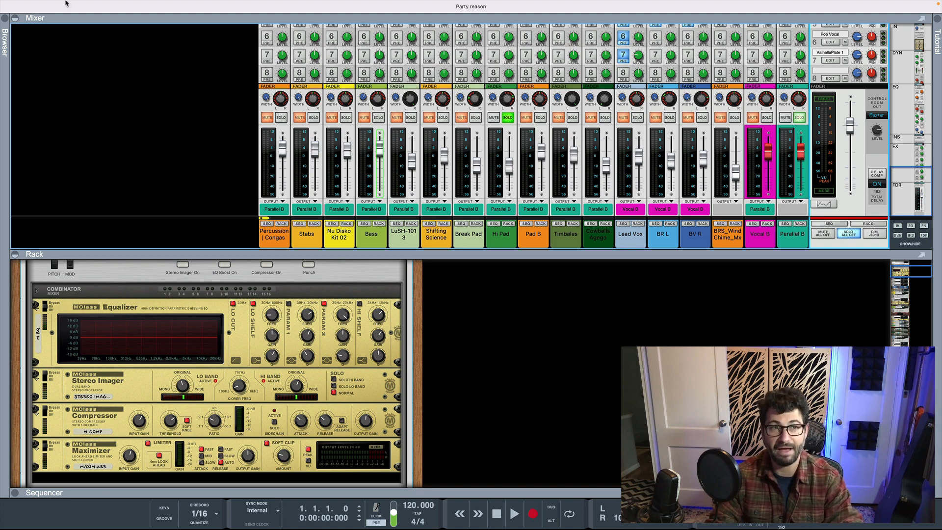
Choose File > Export Song as Audio File, bringing up the Party AIFF save dialog
{"action": "left_click", "coordinate": [60, 5]}
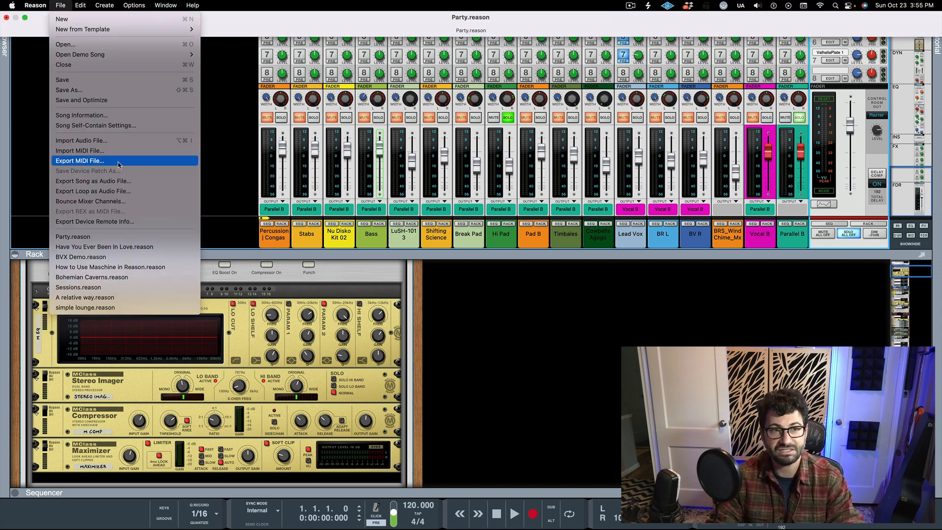
{"action": "mouse_move", "coordinate": [93, 181]}
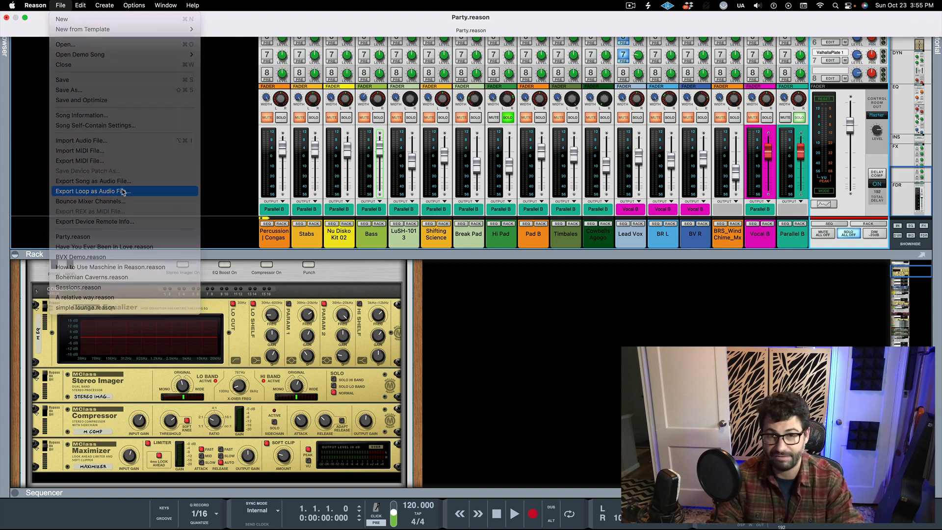
{"action": "left_click", "coordinate": [105, 190]}
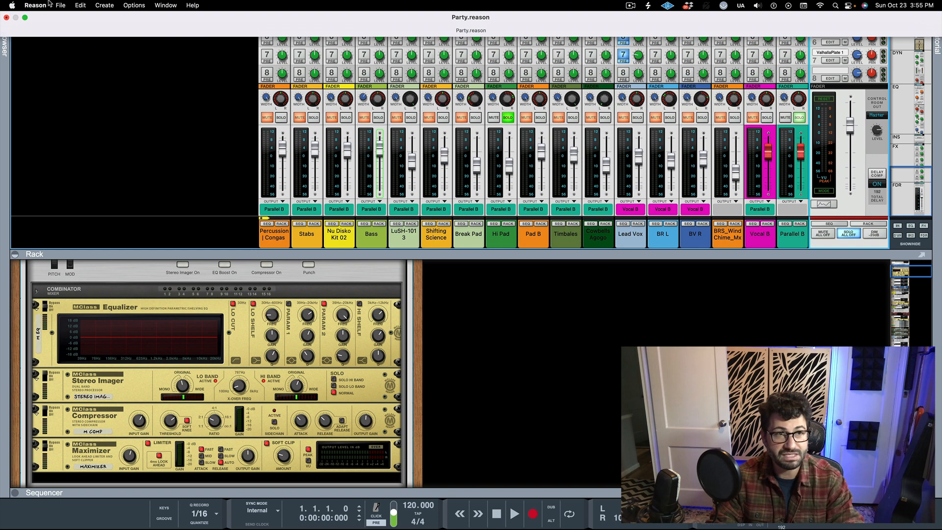
{"action": "left_click", "coordinate": [59, 5]}
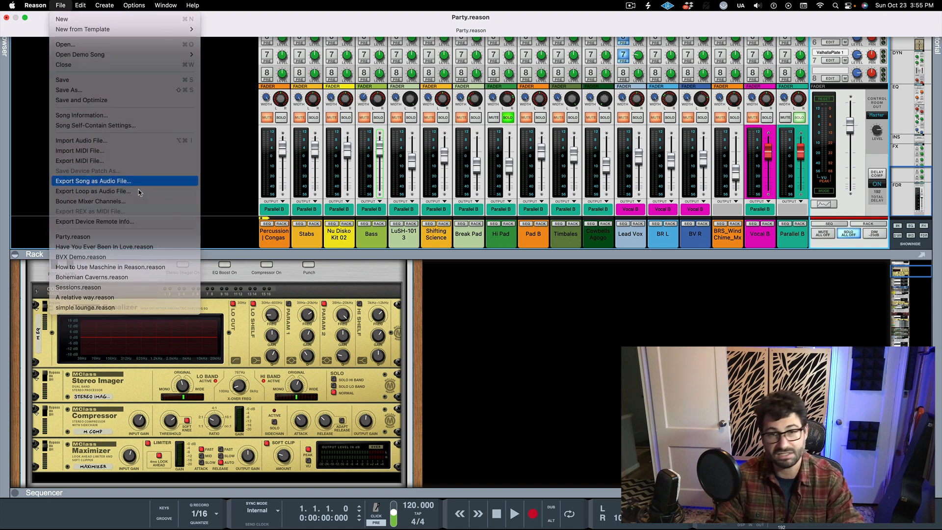
{"action": "left_click", "coordinate": [93, 181]}
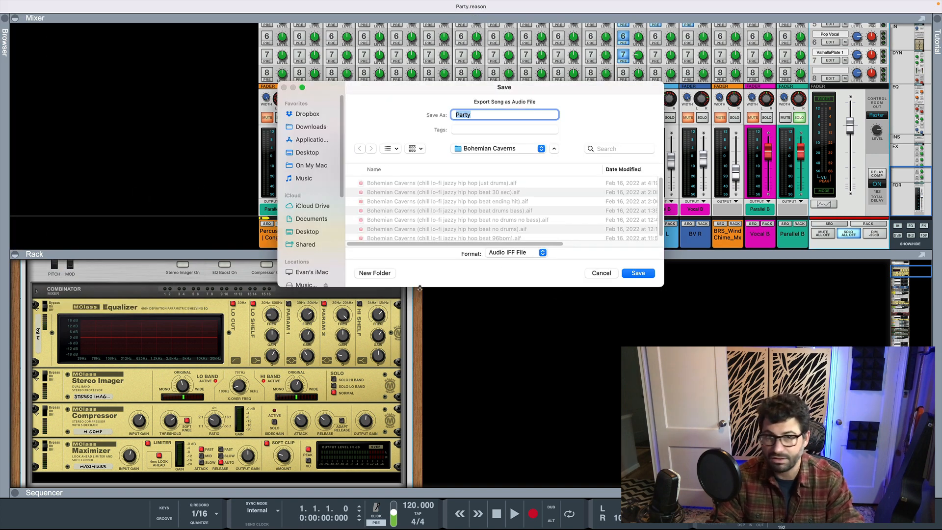
Save the export with only Hi Pad soloed as the audio file Party
{"action": "left_click", "coordinate": [600, 273]}
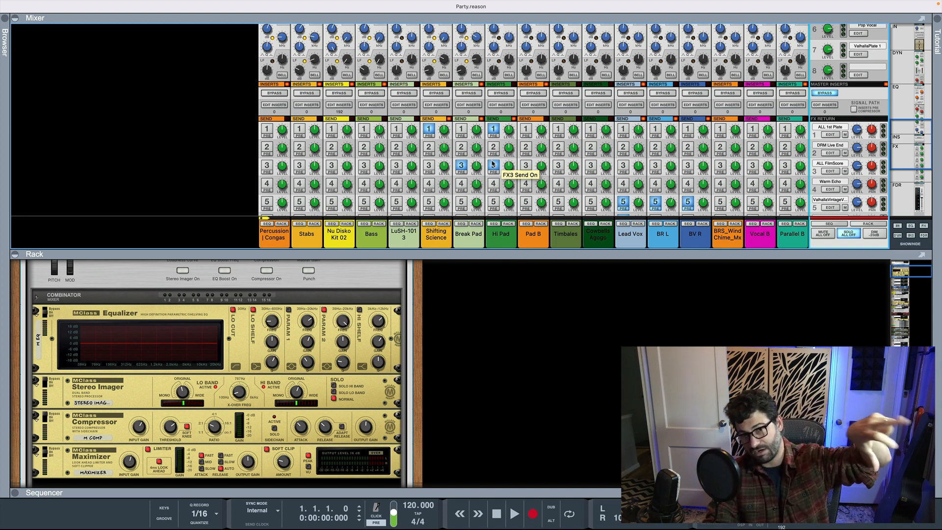
{"action": "mouse_move", "coordinate": [648, 70]}
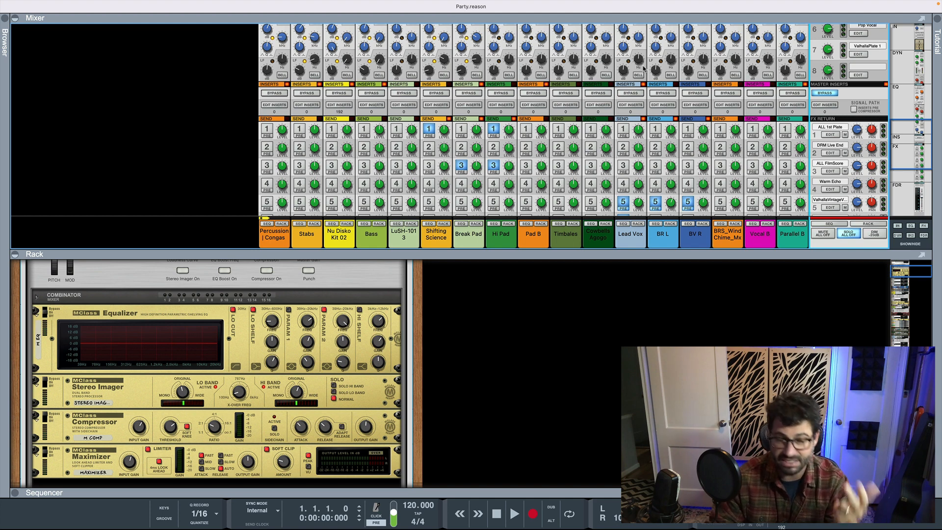
{"action": "mouse_move", "coordinate": [640, 68]}
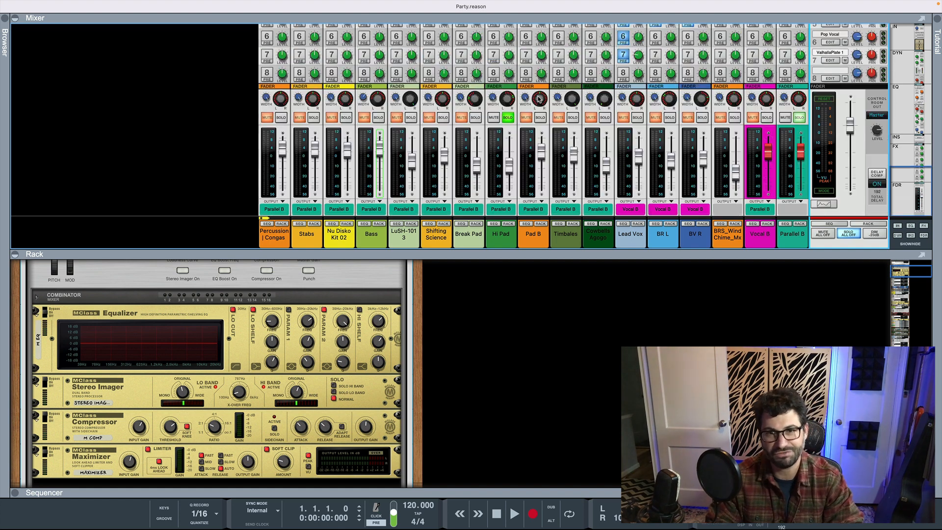
Turn off the Hi Pad solo and display the channel sends in the mixer
{"action": "left_click", "coordinate": [508, 118]}
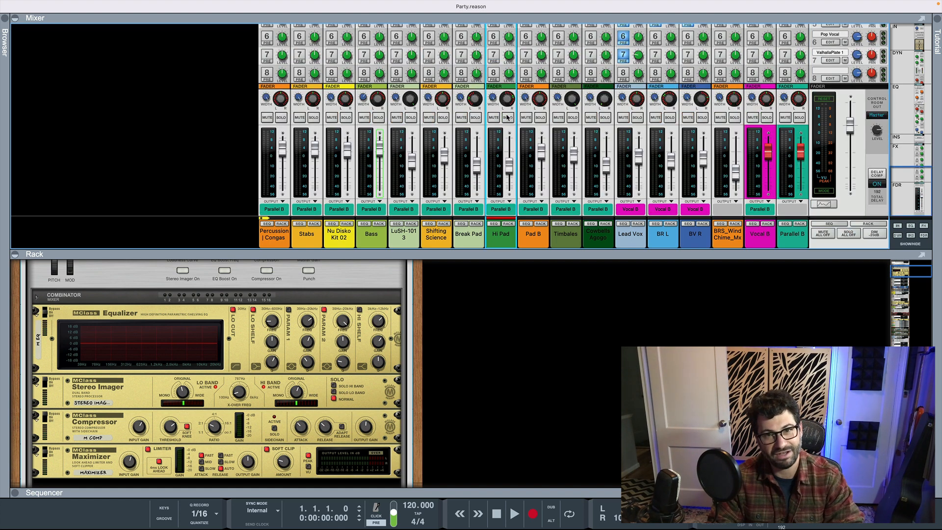
{"action": "left_click", "coordinate": [475, 117]}
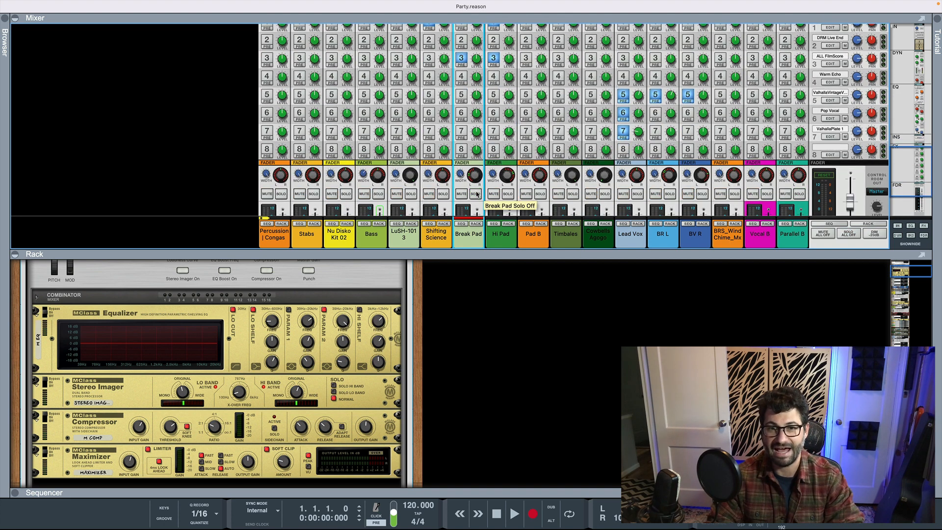
{"action": "mouse_move", "coordinate": [429, 194]}
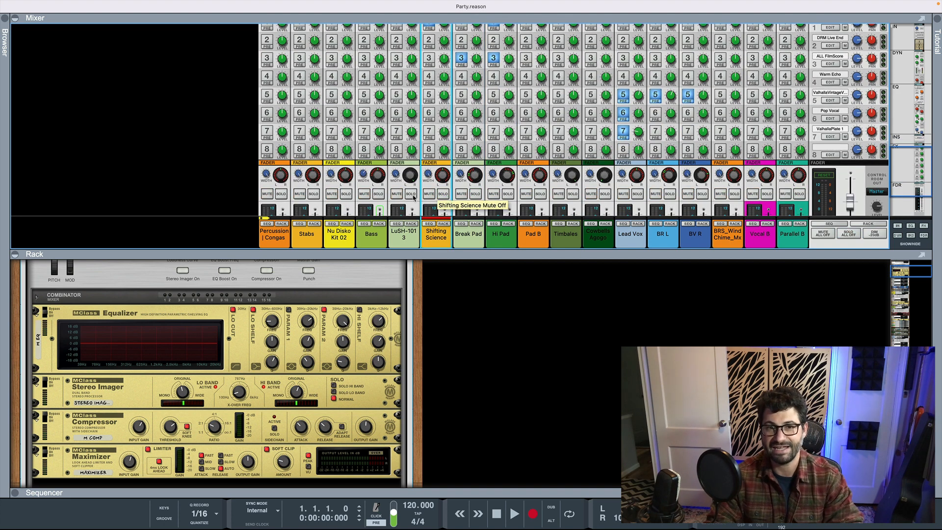